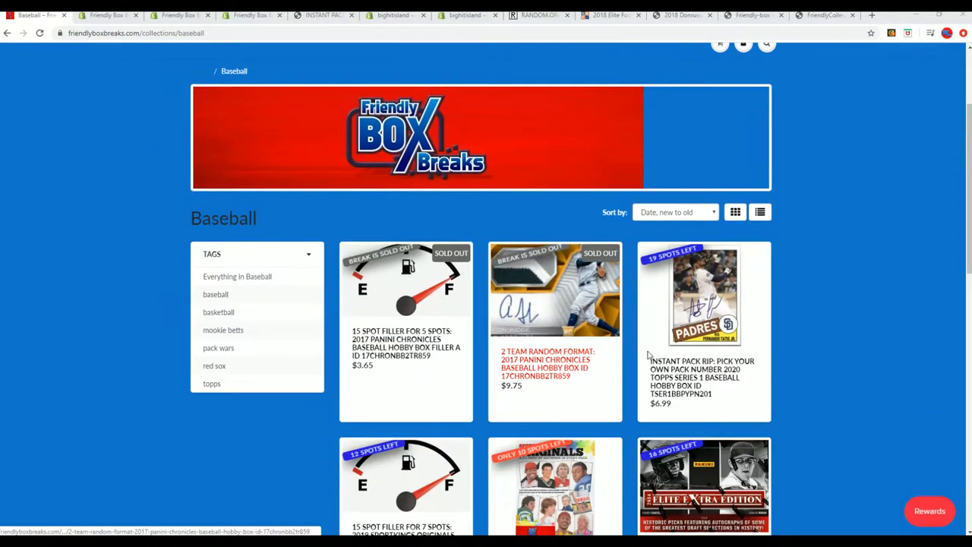
{"action": "scroll", "scroll_direction": "down", "scroll_amount": 3}
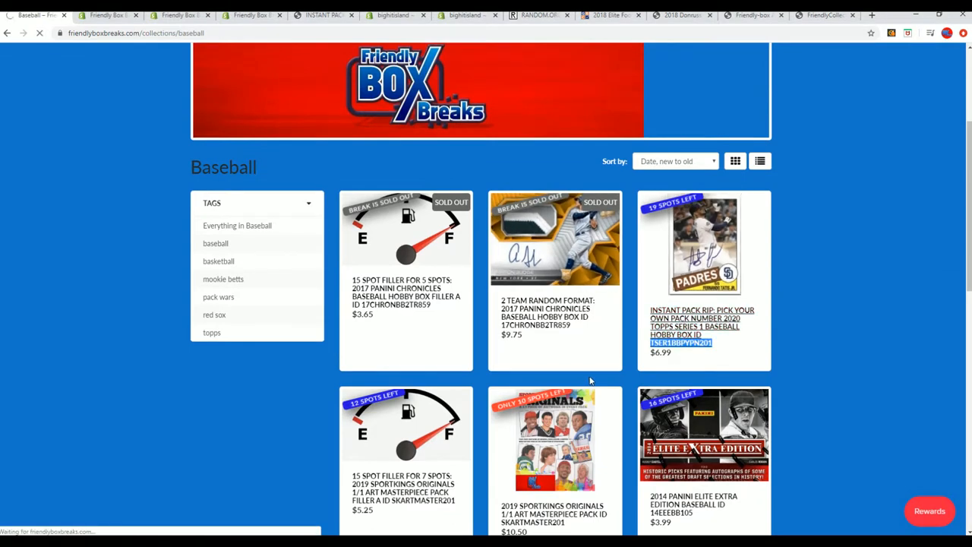
{"action": "mouse_move", "coordinate": [586, 377]}
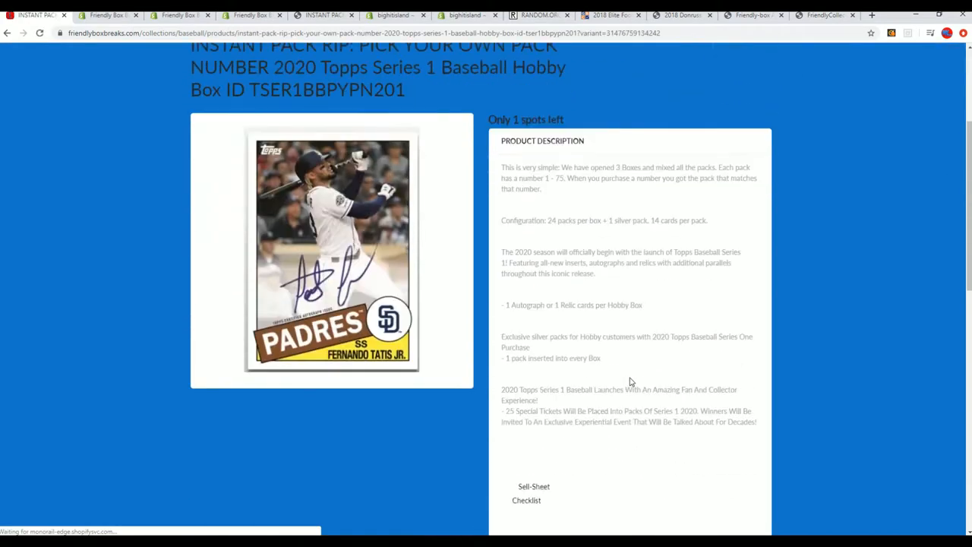
{"action": "scroll", "scroll_direction": "down", "scroll_amount": 3}
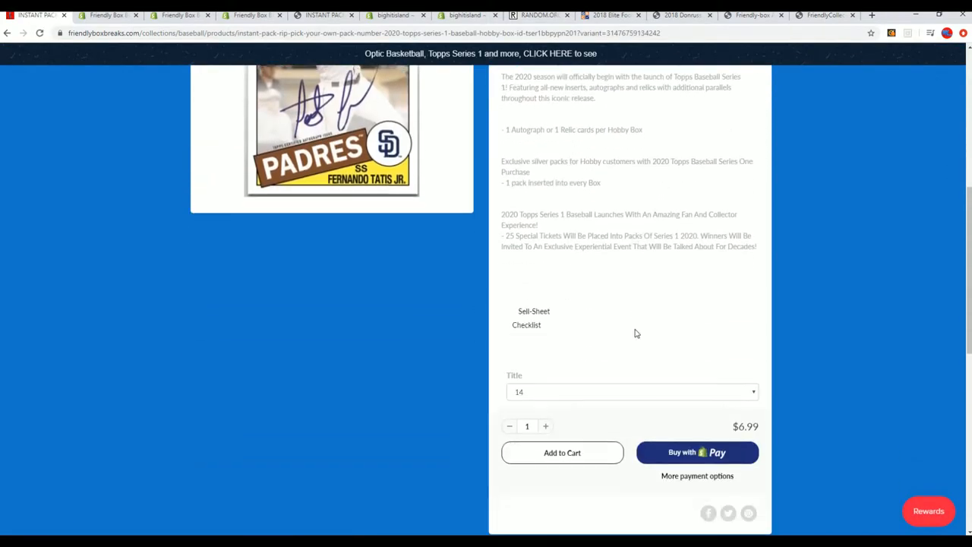